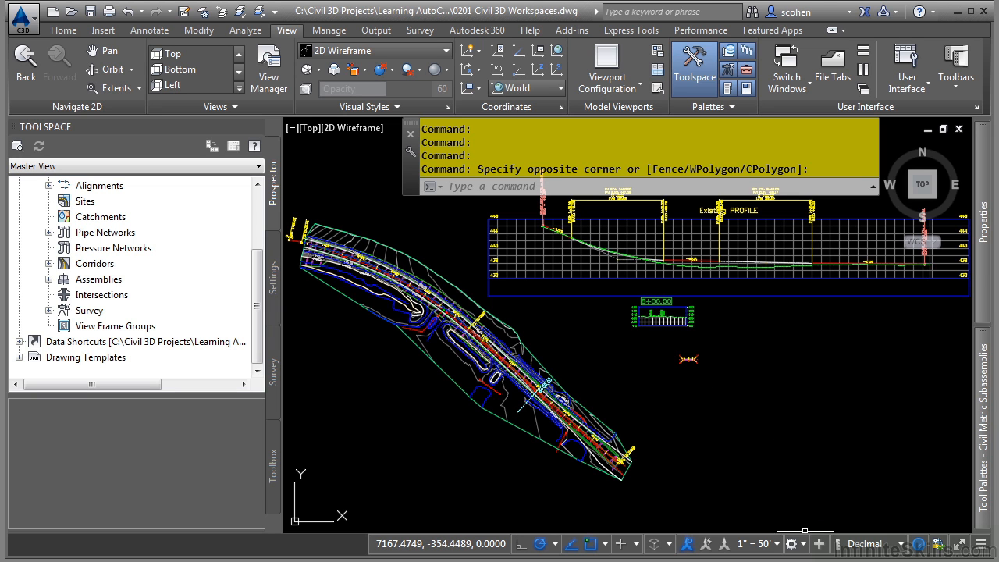
Show the Workspace Switching menu from the status bar gear, listing SMC-C3D as current
left_click(790, 543)
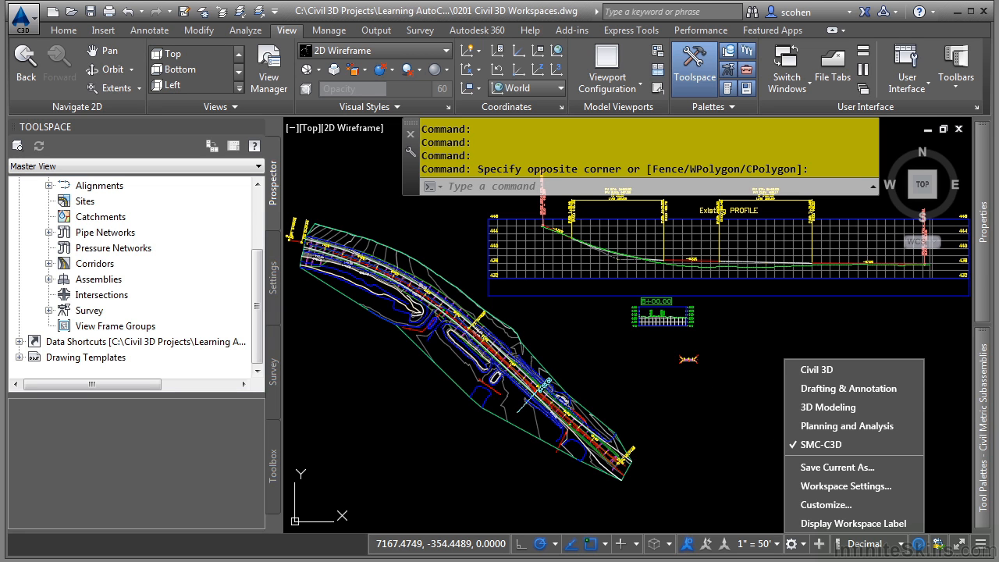
mouse_move(847, 486)
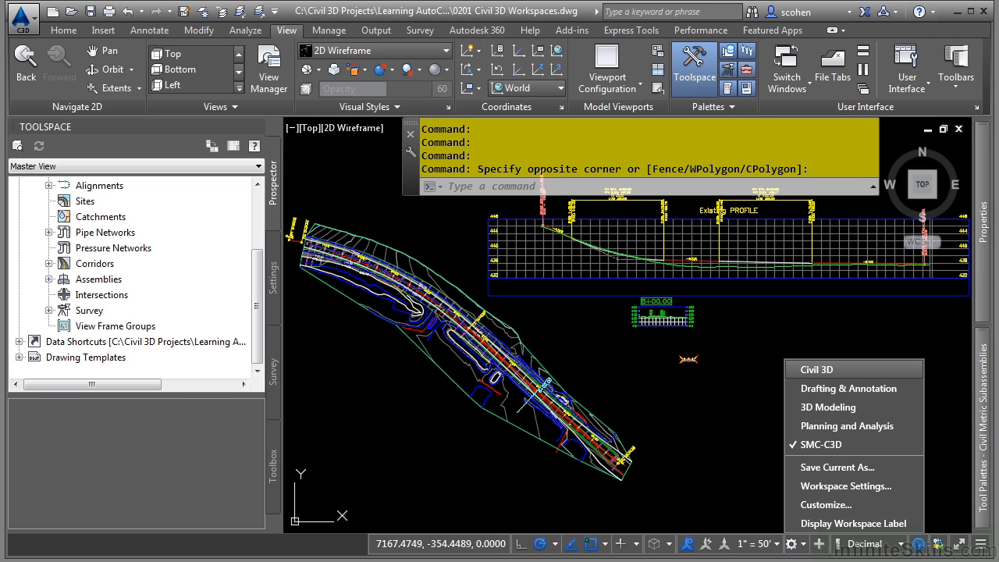
mouse_move(828, 406)
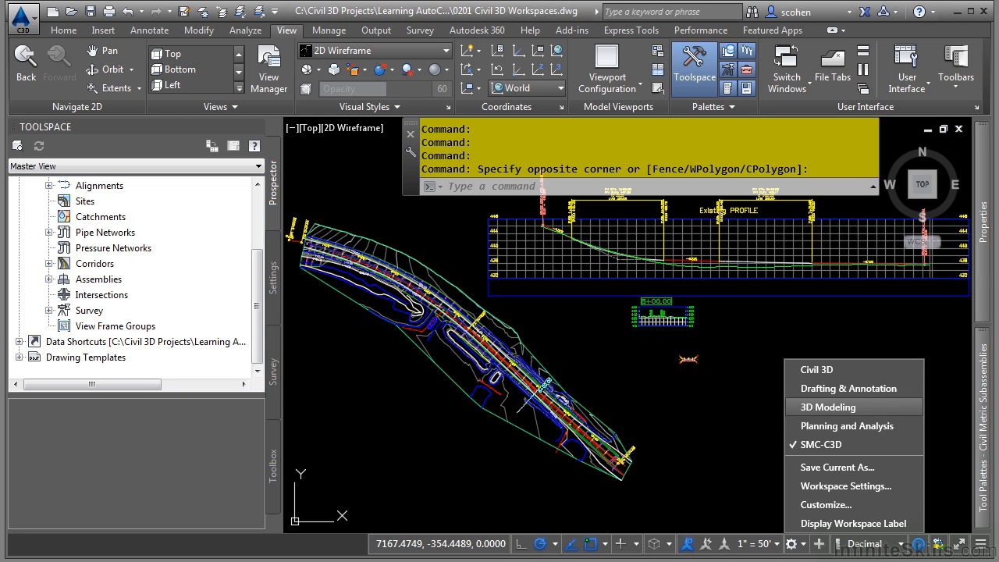
mouse_move(846, 424)
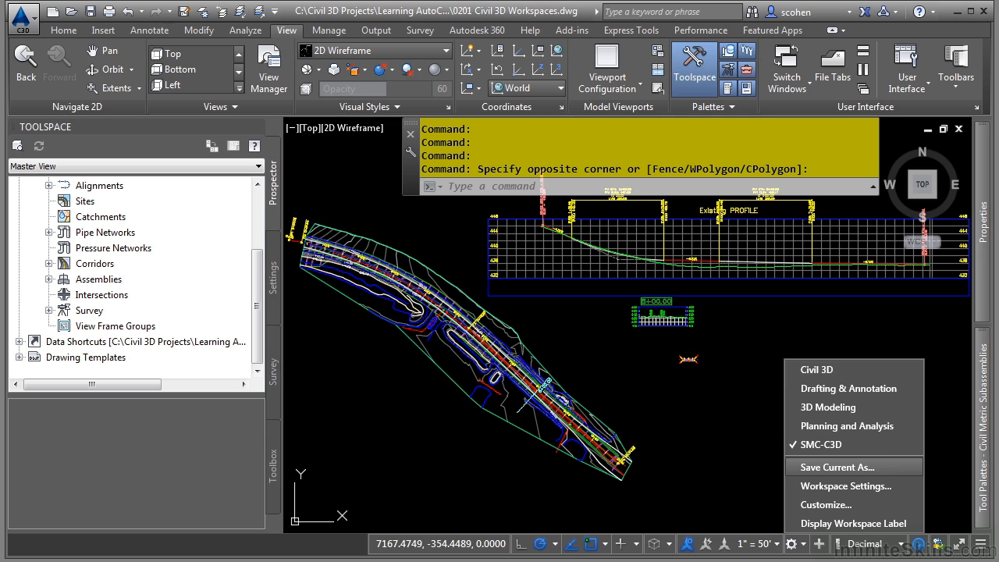
Bring up the Save Workspace name prompt, then cancel without saving
left_click(837, 467)
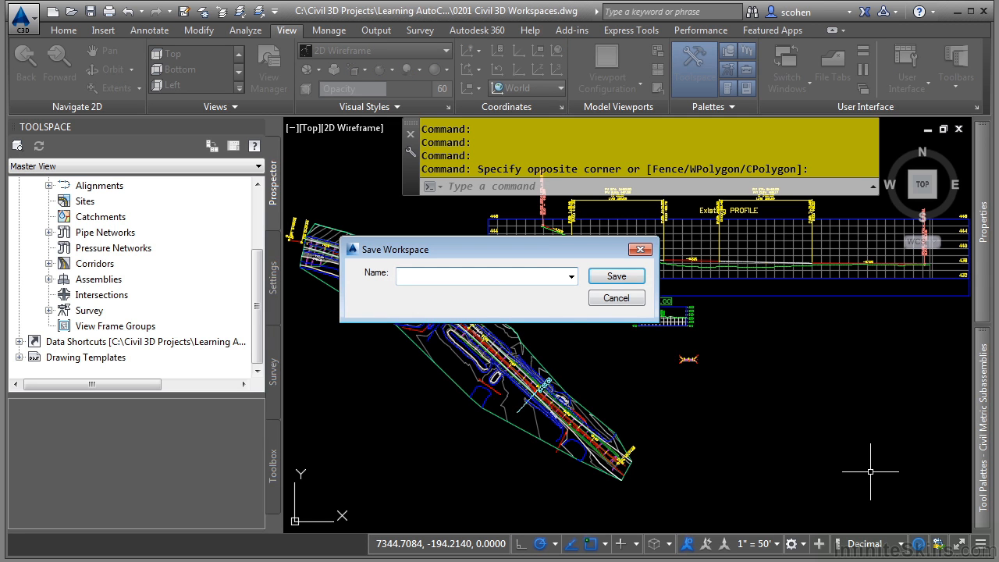
left_click(571, 275)
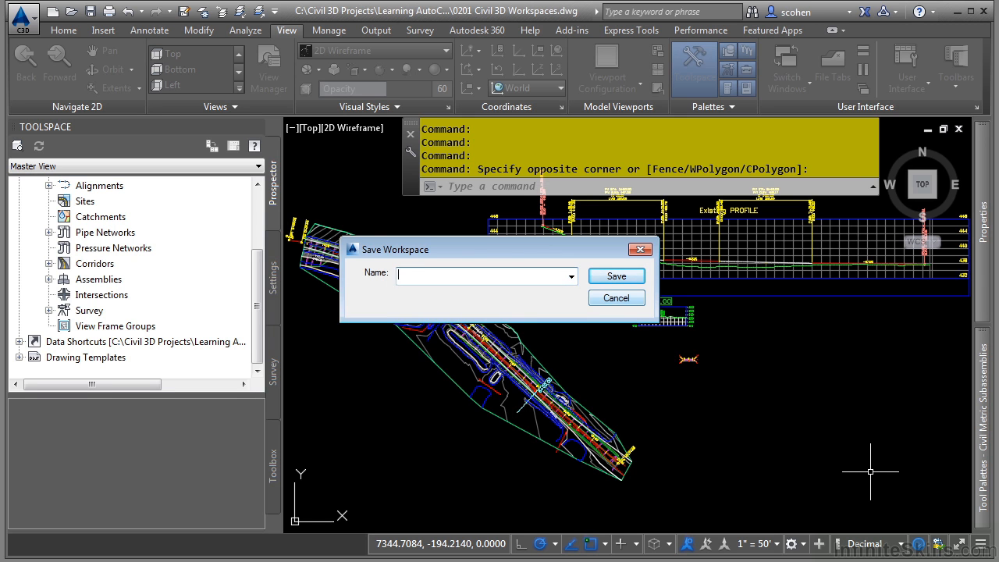
left_click(615, 297)
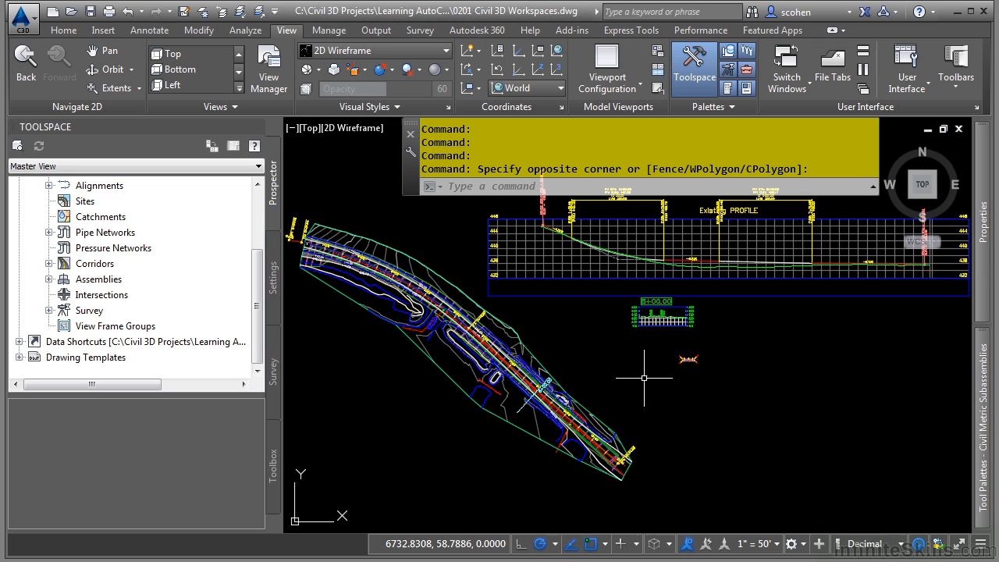
mouse_move(765, 397)
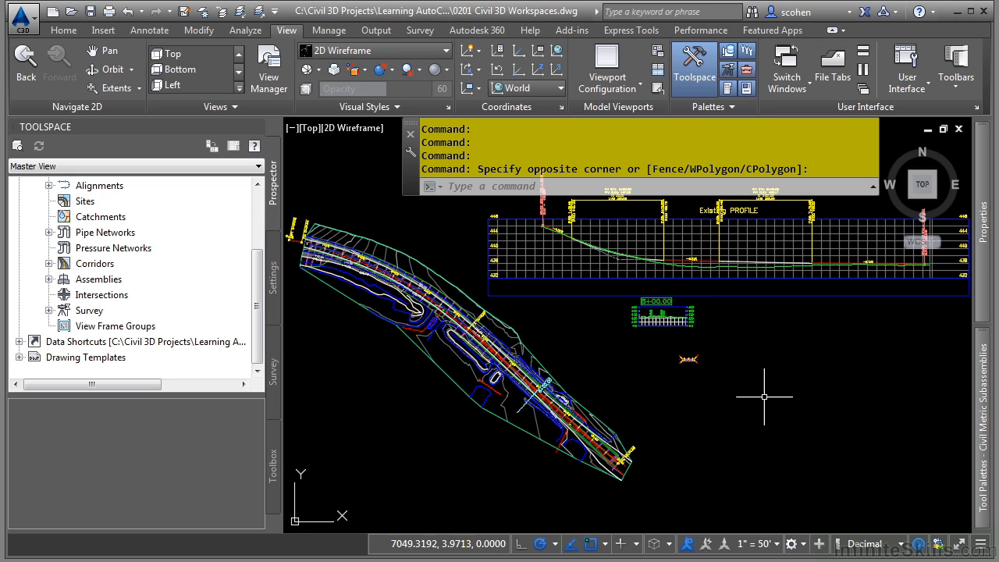
mouse_move(754, 406)
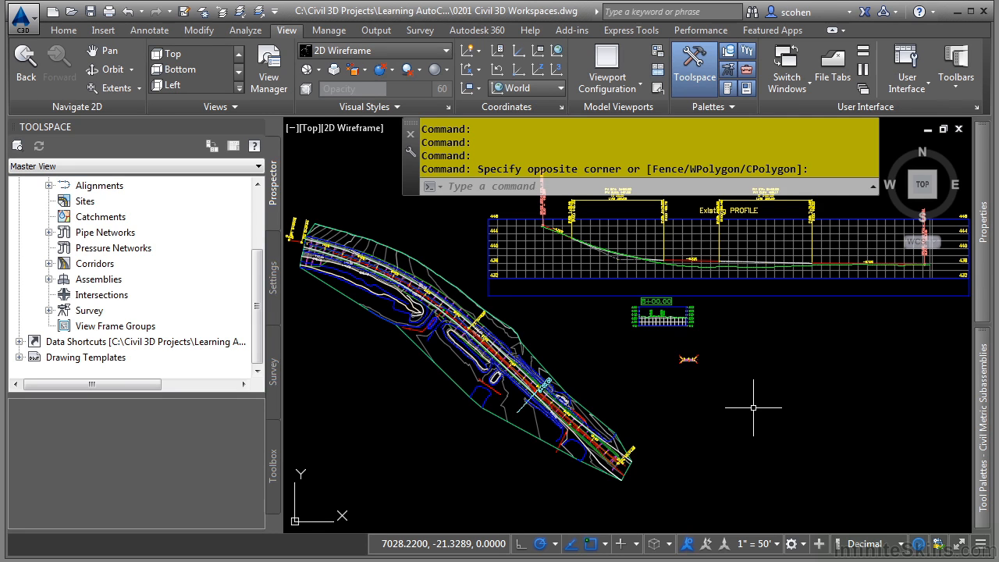
mouse_move(822, 500)
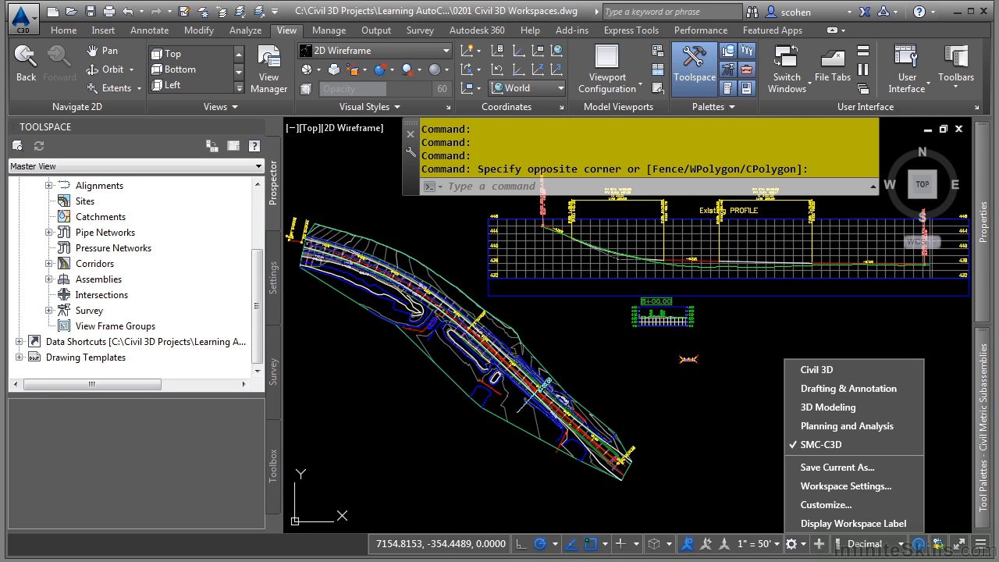
mouse_move(846, 486)
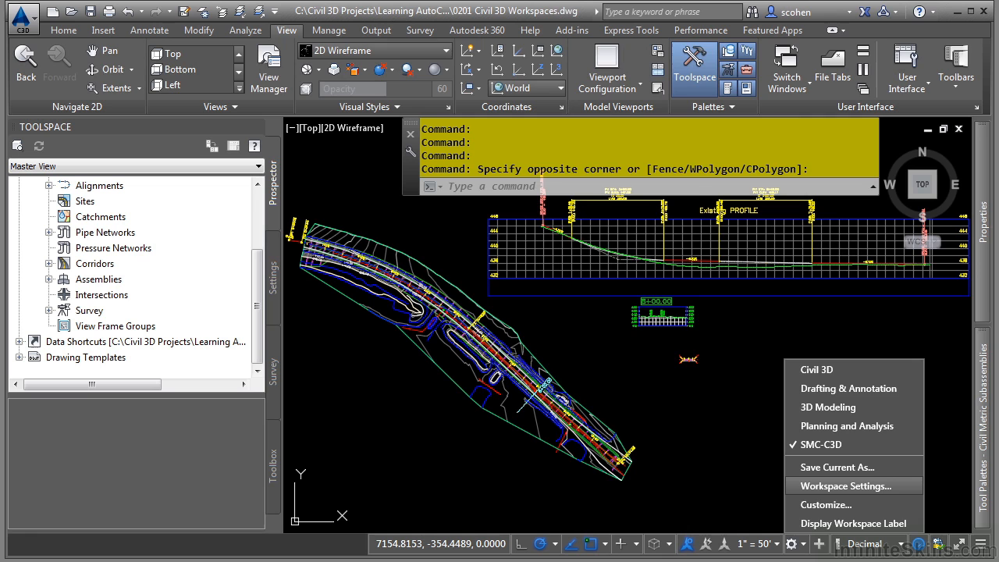
Bring up Workspace Settings listing Civil 3D, Drafting & Annotation, 3D Modeling, Planning and Analysis, SMC-C3D
left_click(843, 486)
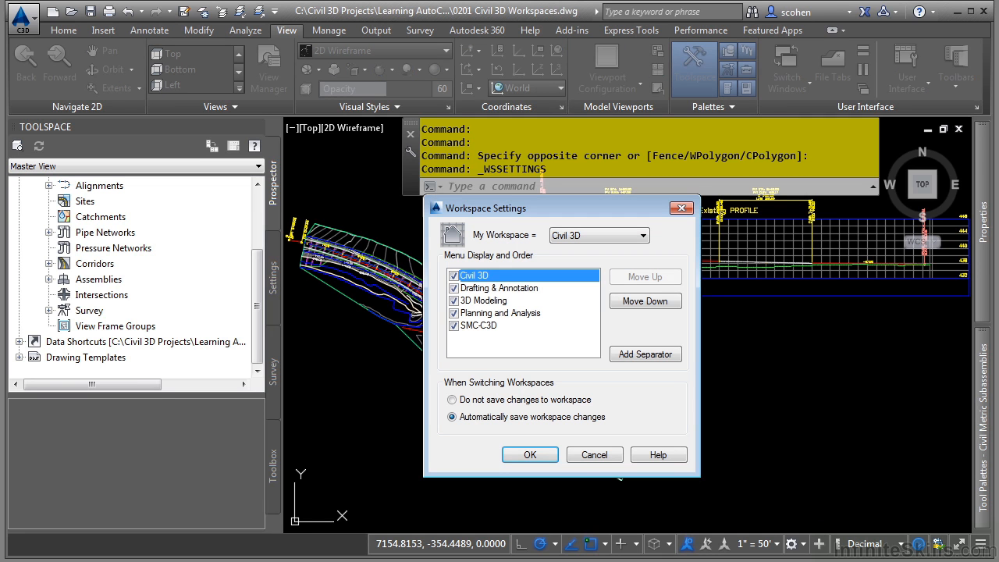